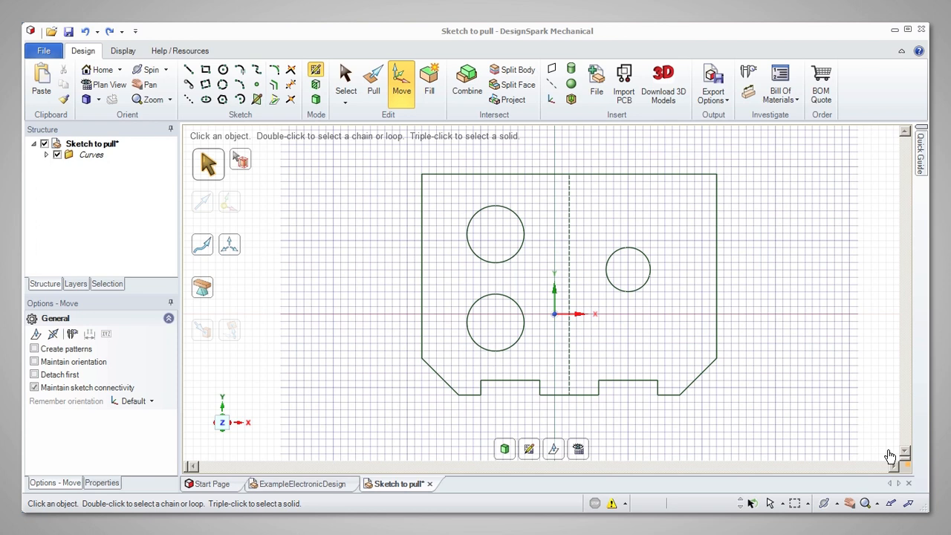
mouse_move(99, 71)
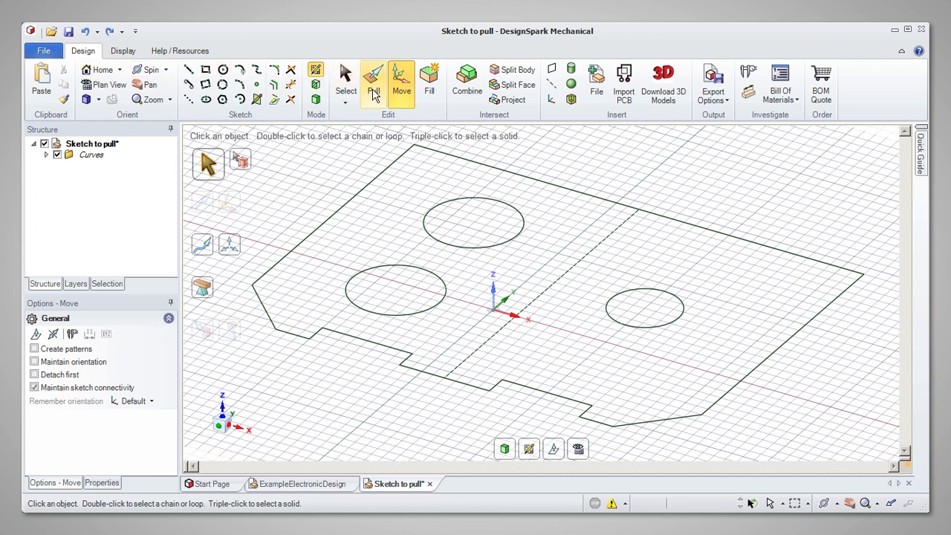
mouse_move(373, 82)
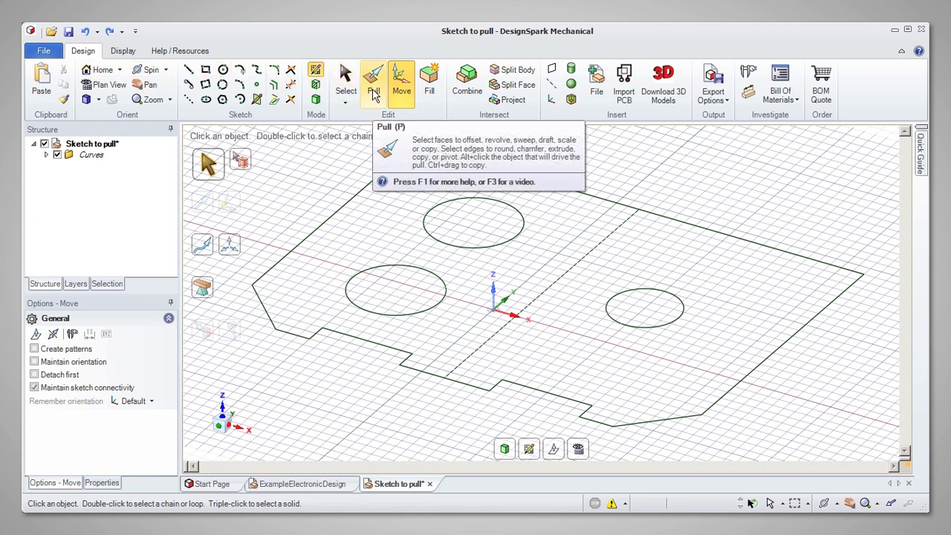
Pull the plate sketch upward into a solid 4 mm thick.
left_click(373, 82)
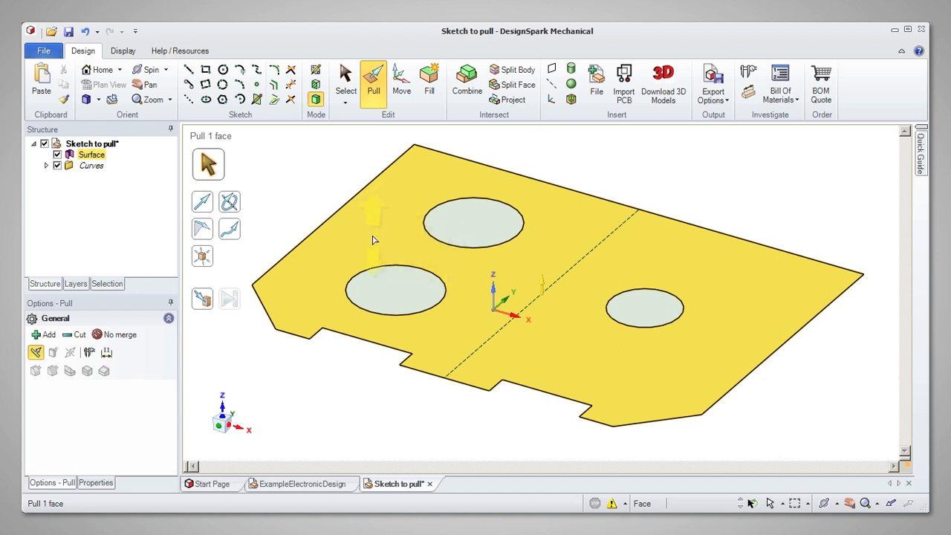
left_click_drag(373, 211, 374, 178)
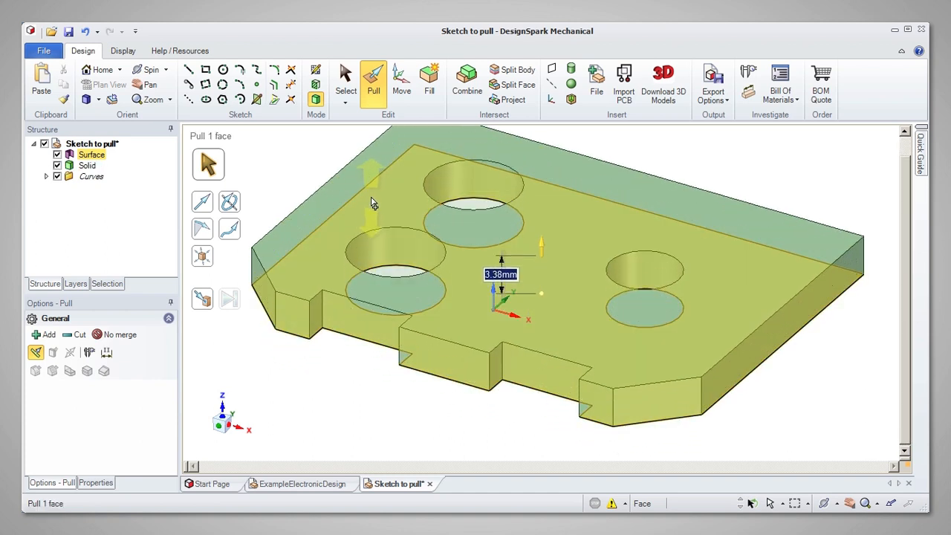
type("4")
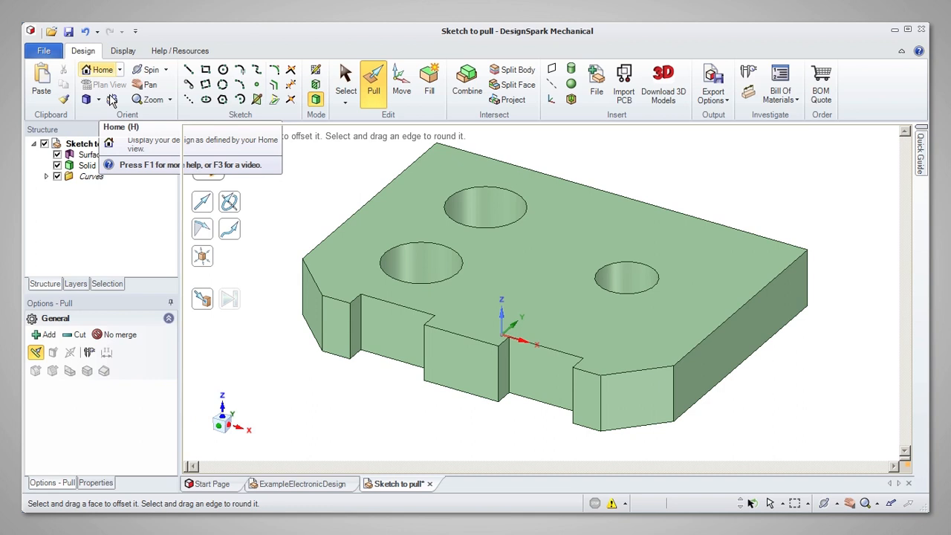
mouse_move(260, 328)
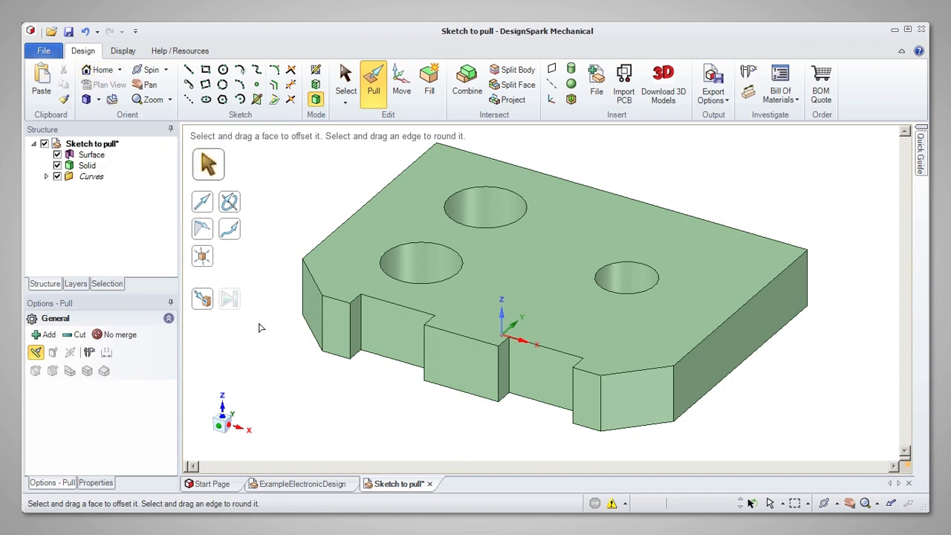
mouse_move(130, 494)
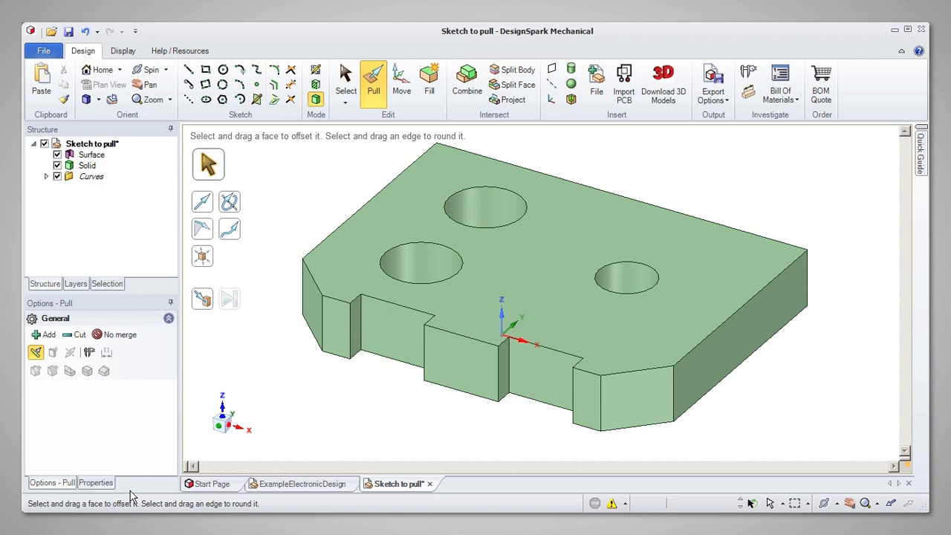
left_click(398, 334)
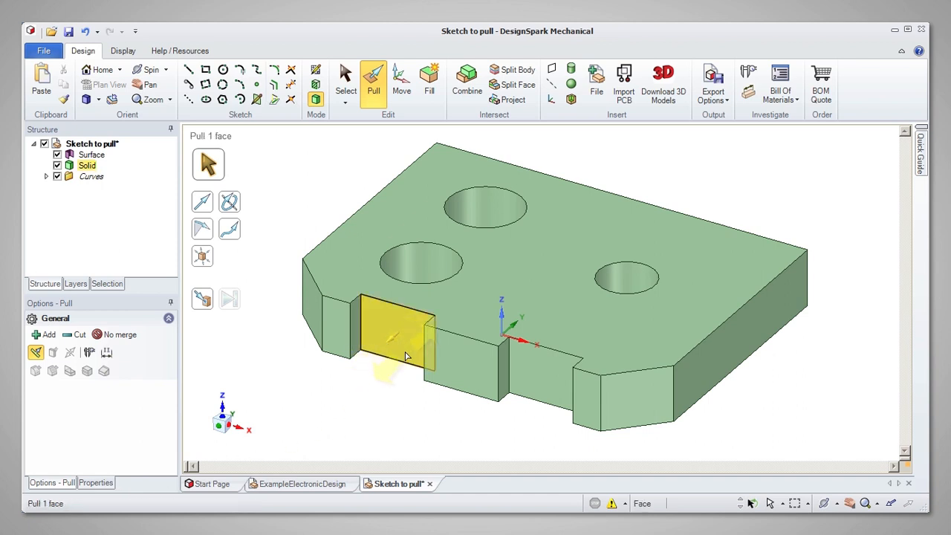
left_click(542, 371)
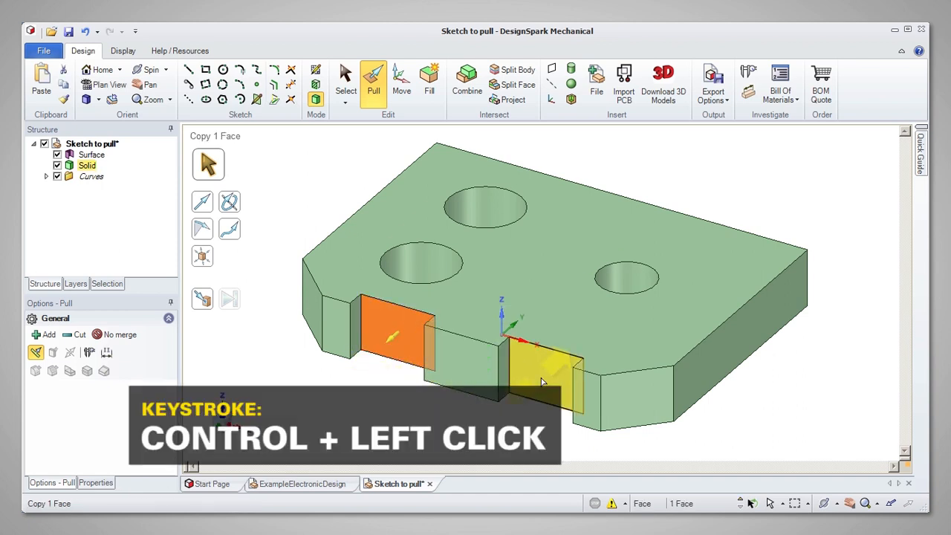
left_click(542, 371)
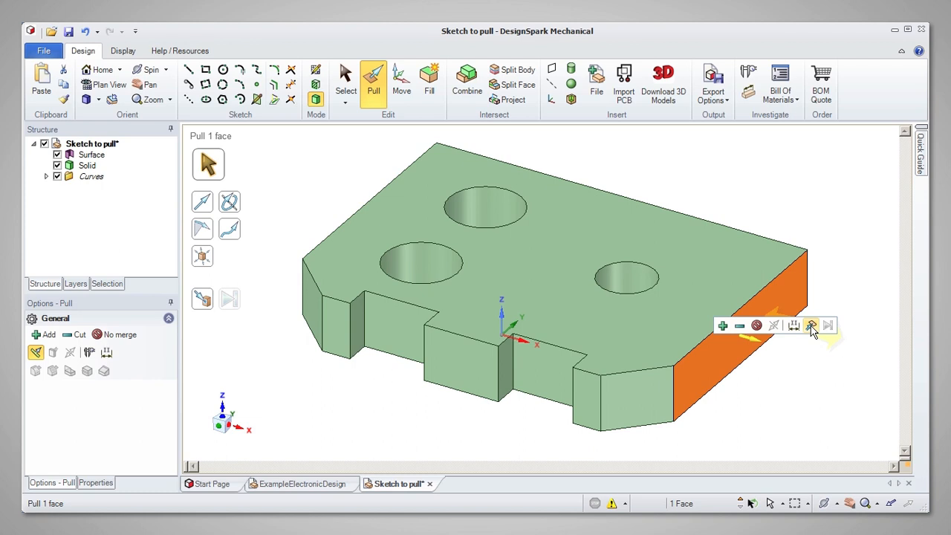
mouse_move(794, 326)
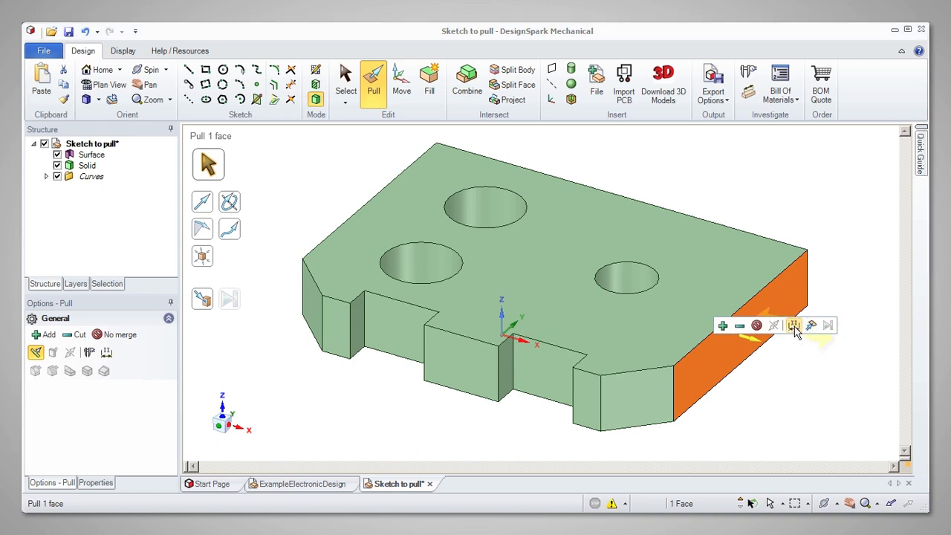
left_click(794, 325)
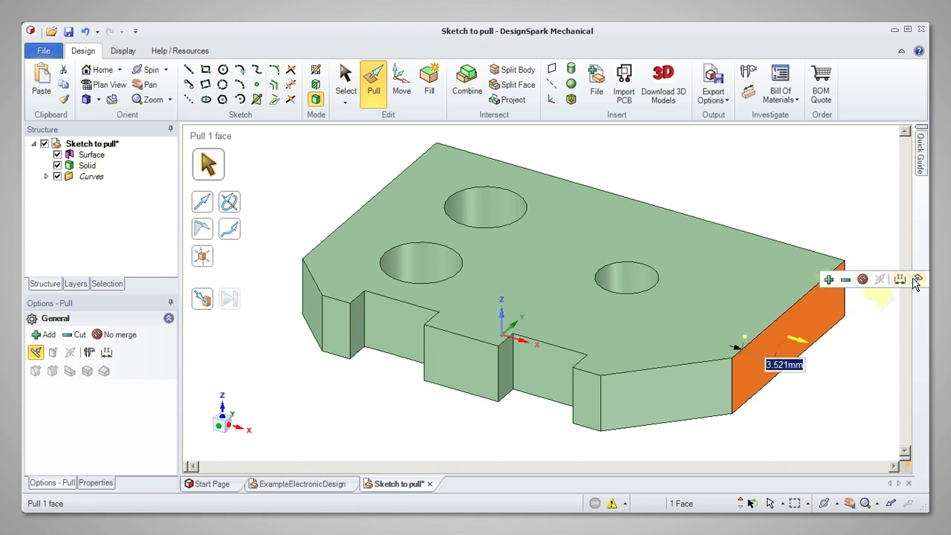
mouse_move(918, 279)
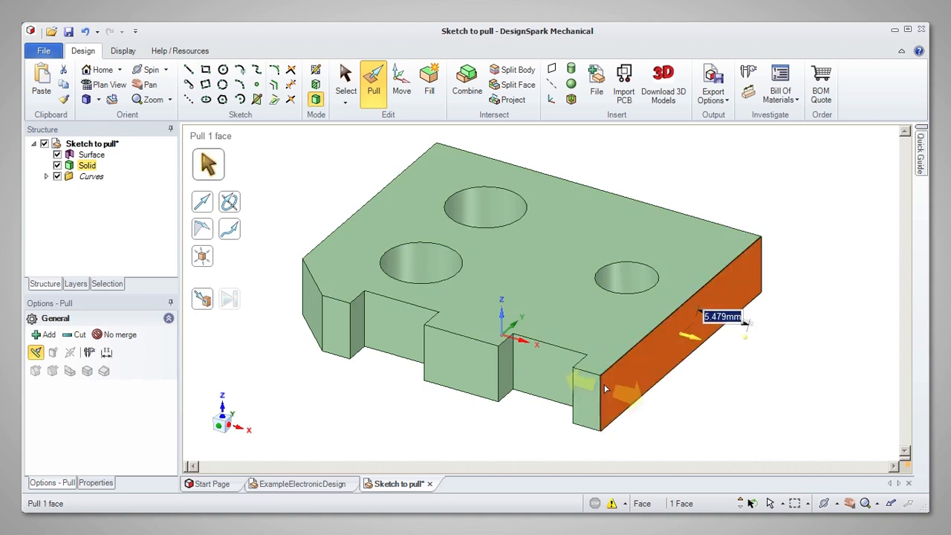
mouse_move(82, 31)
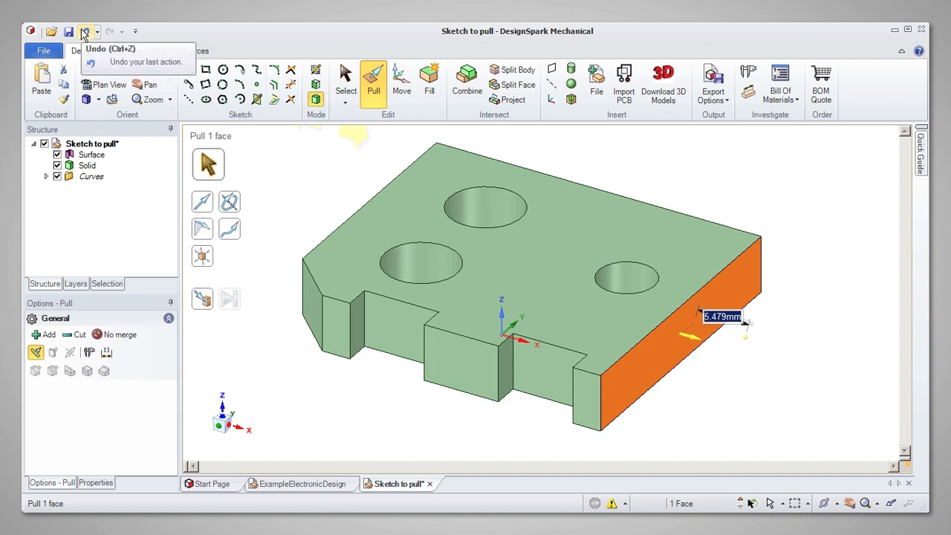
key("Escape")
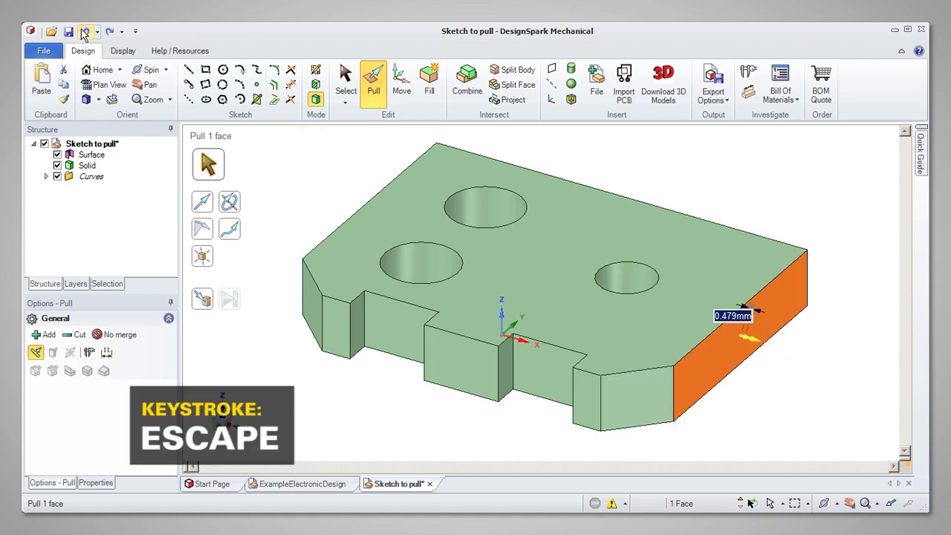
key("Escape")
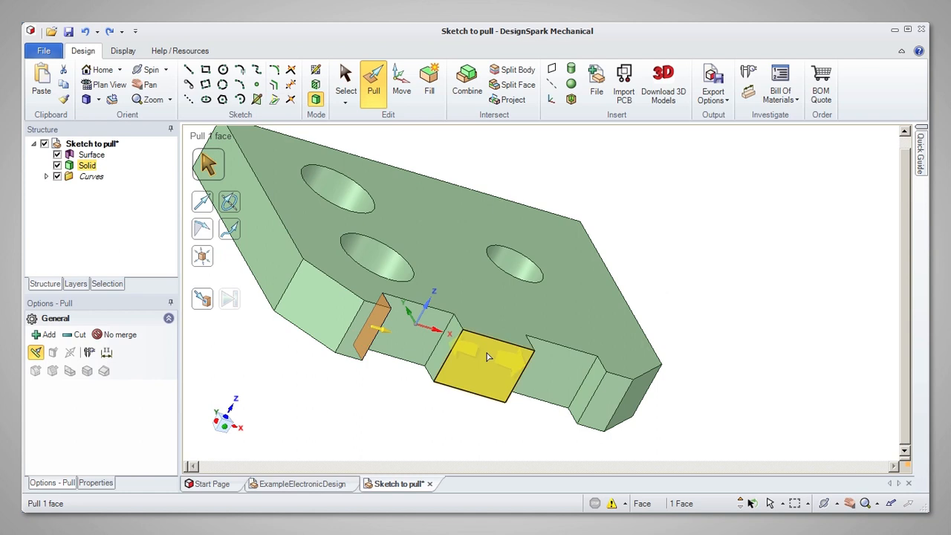
Pull the notch's inner face outward to extend the front tab.
left_click(461, 357)
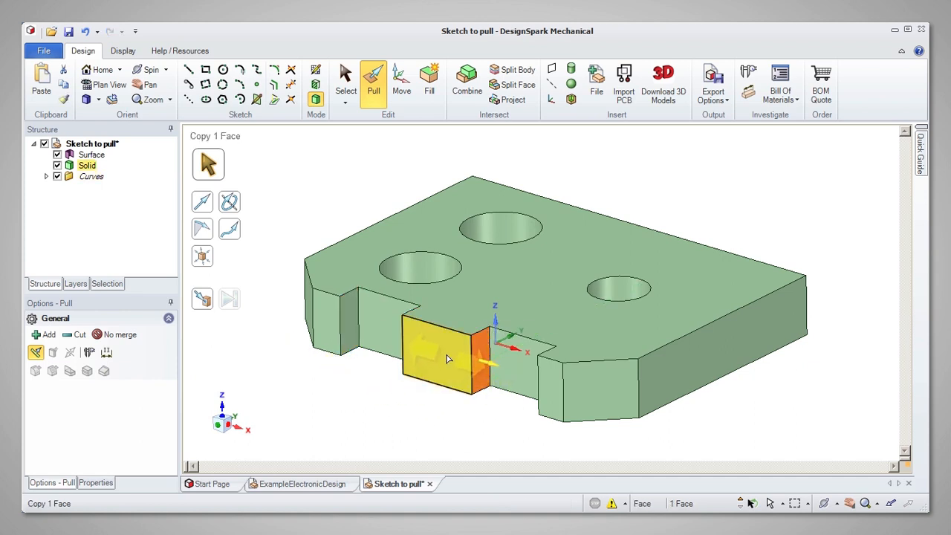
left_click_drag(446, 361, 476, 394)
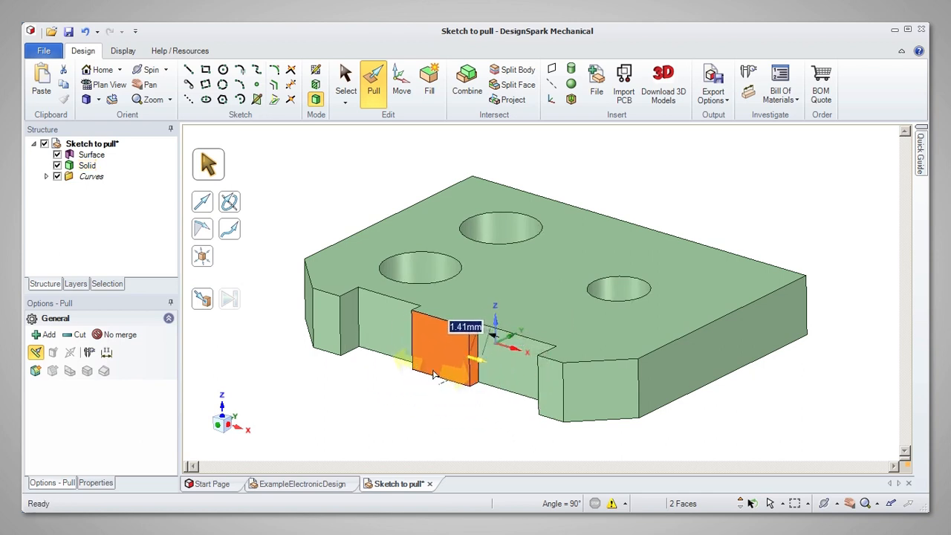
left_click_drag(435, 375, 464, 409)
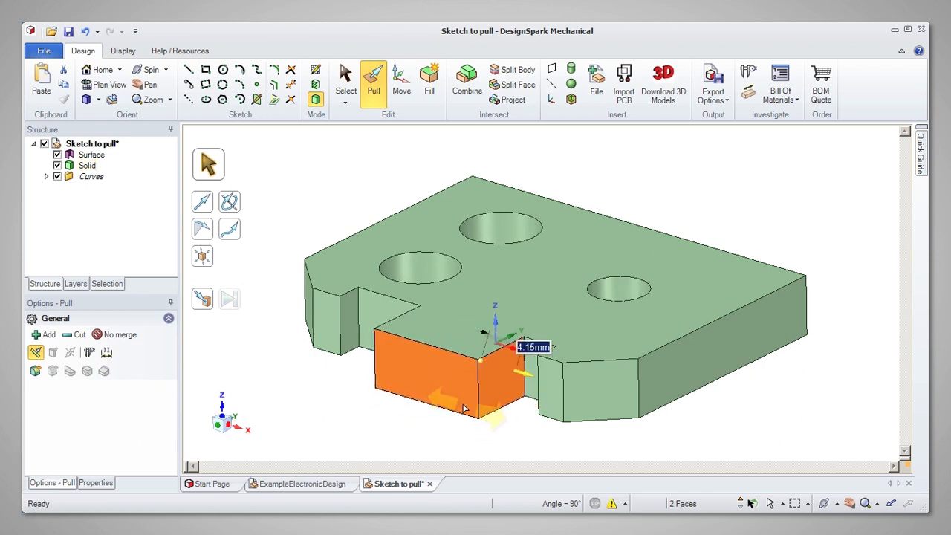
left_click_drag(464, 408, 461, 384)
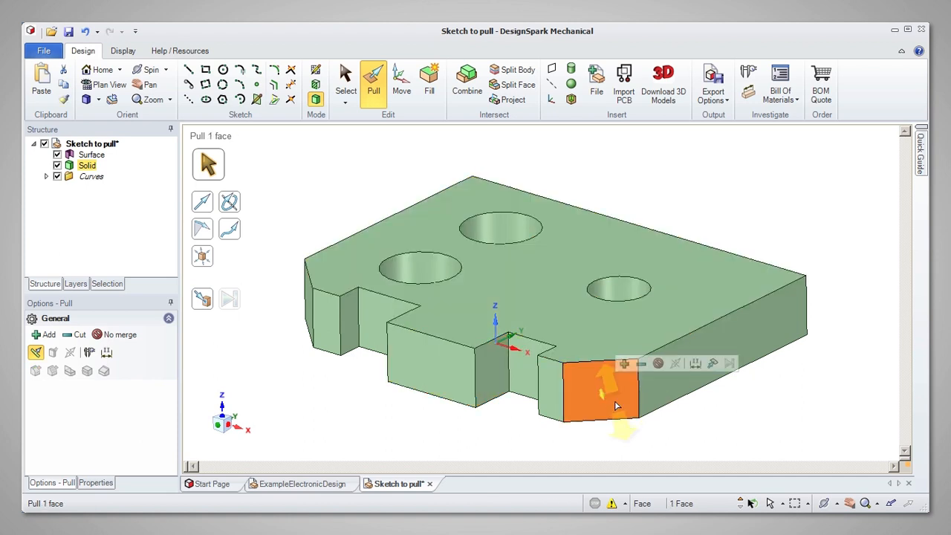
Drag the right section's front face to offset it.
left_click_drag(617, 394, 583, 290)
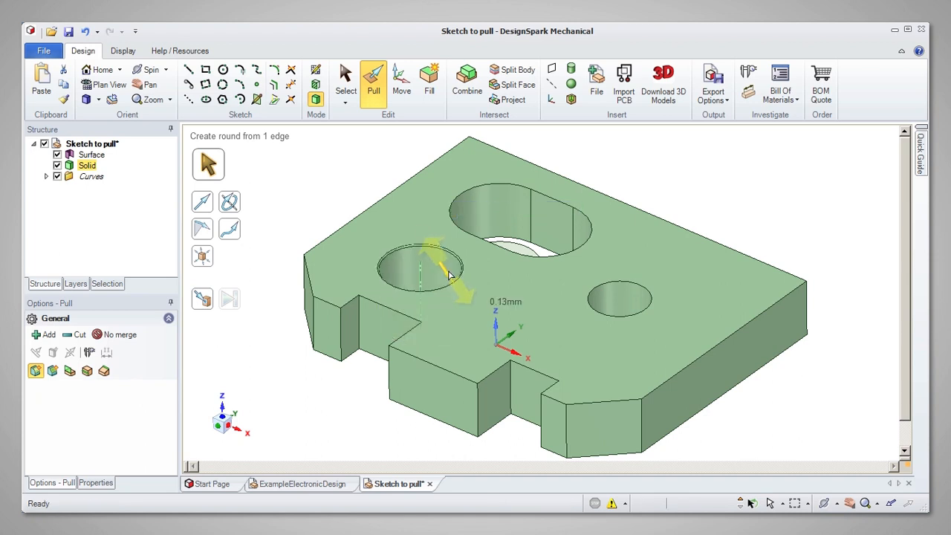
Select the left hole's top rim for a 1 mm round.
left_click(420, 256)
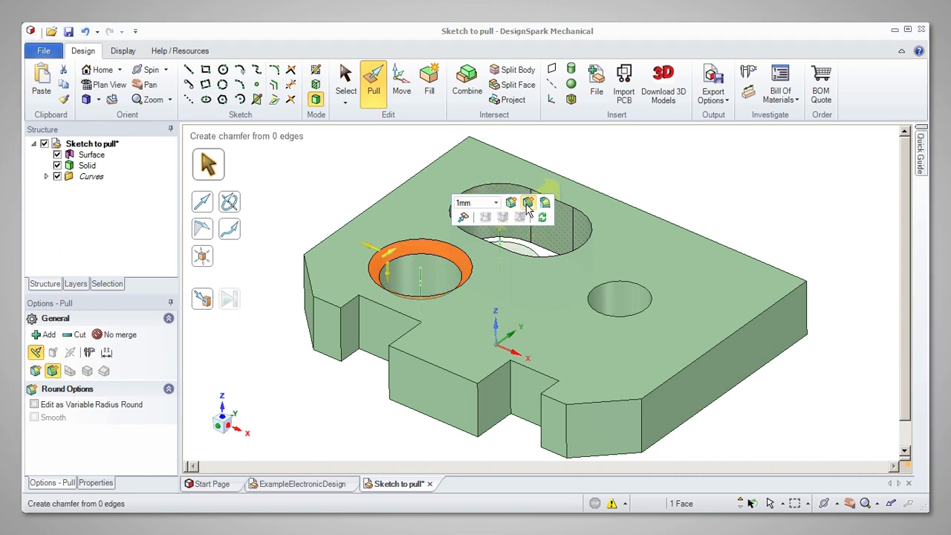
Compare chamfer and round options, keeping the 1 mm round on the hole rim.
left_click(511, 202)
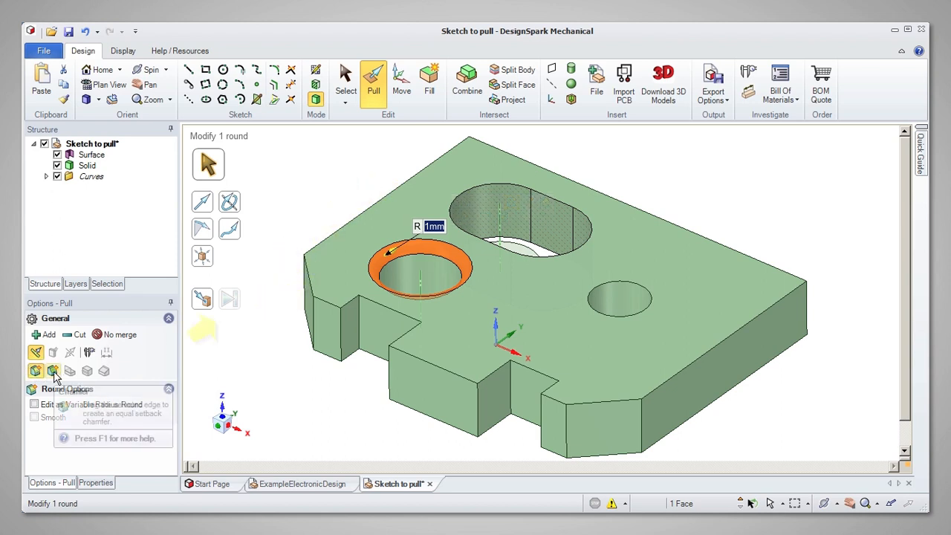
left_click(53, 371)
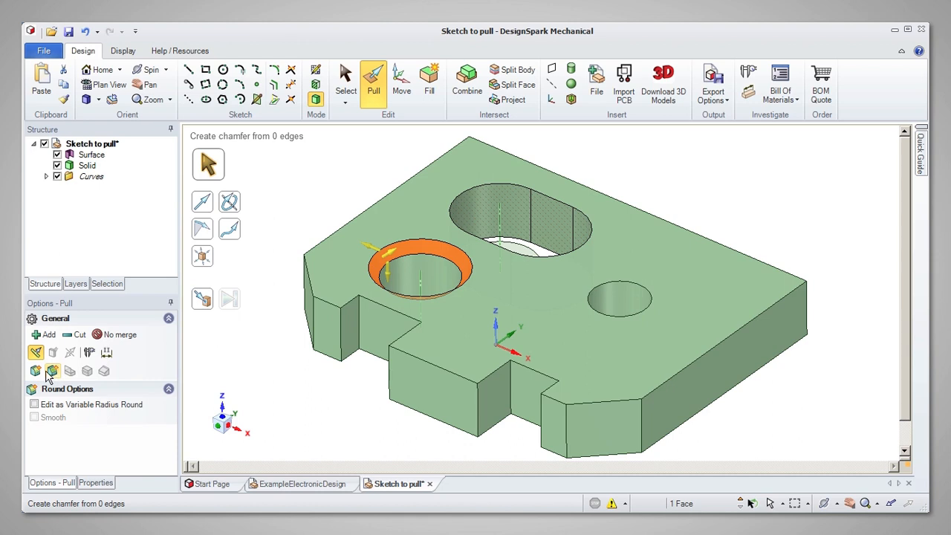
left_click(35, 370)
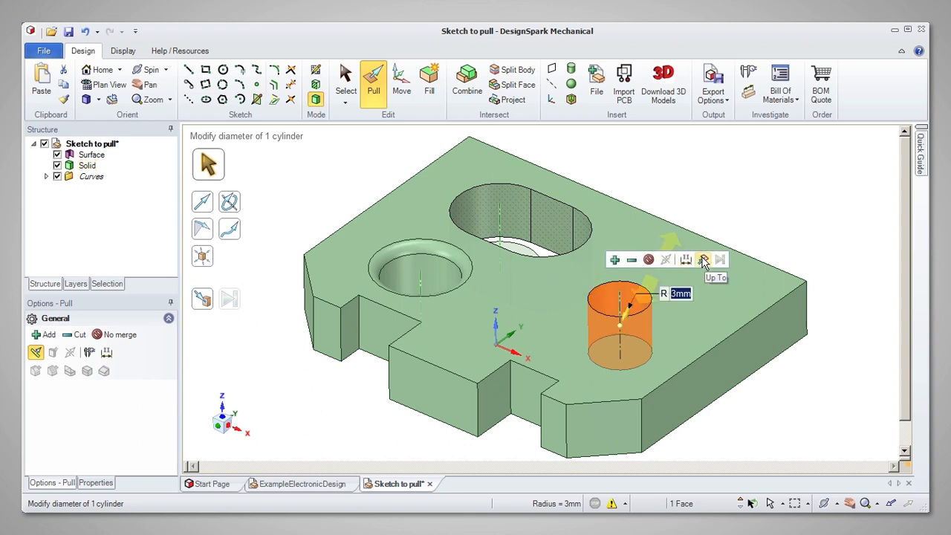
Widen the small right hole using the Up To option.
left_click(703, 260)
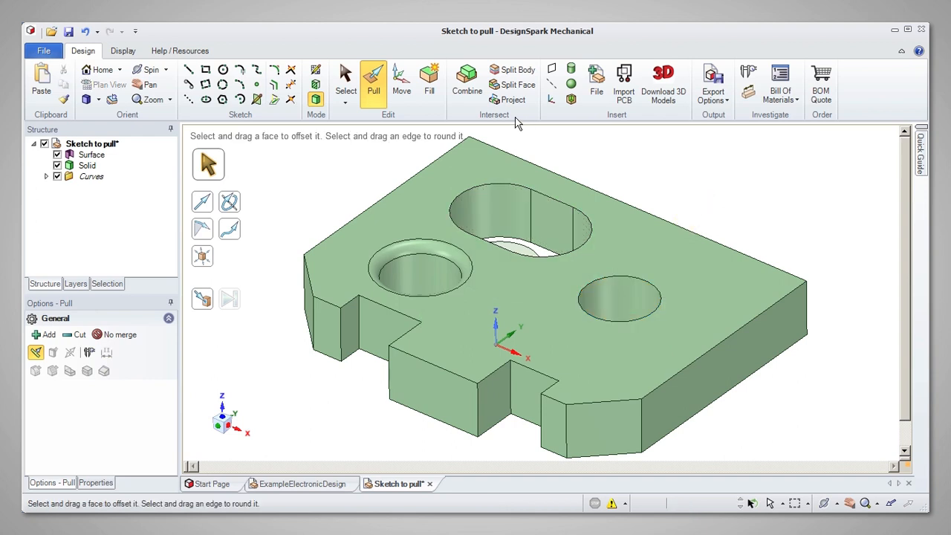
Sketch a 4 mm square on the top face and pull it into a pocket.
left_click(206, 69)
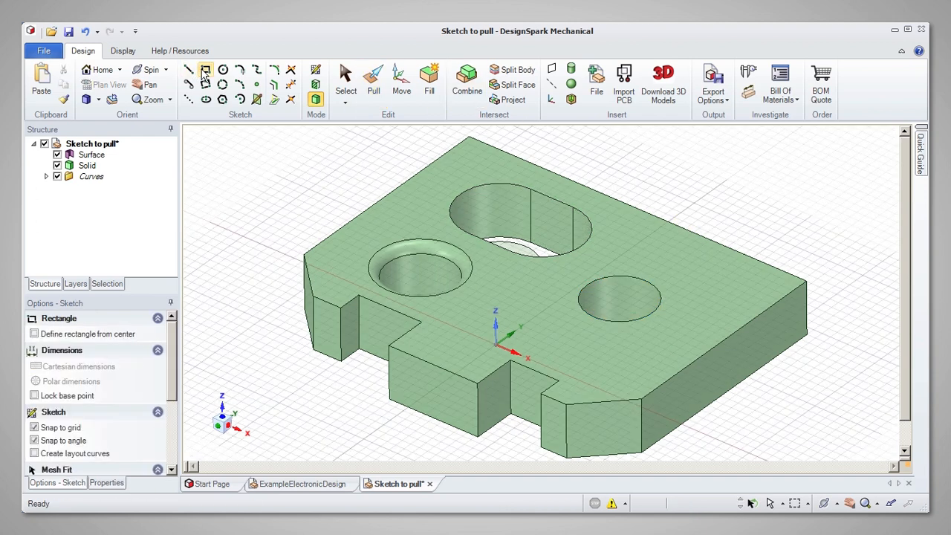
mouse_move(206, 69)
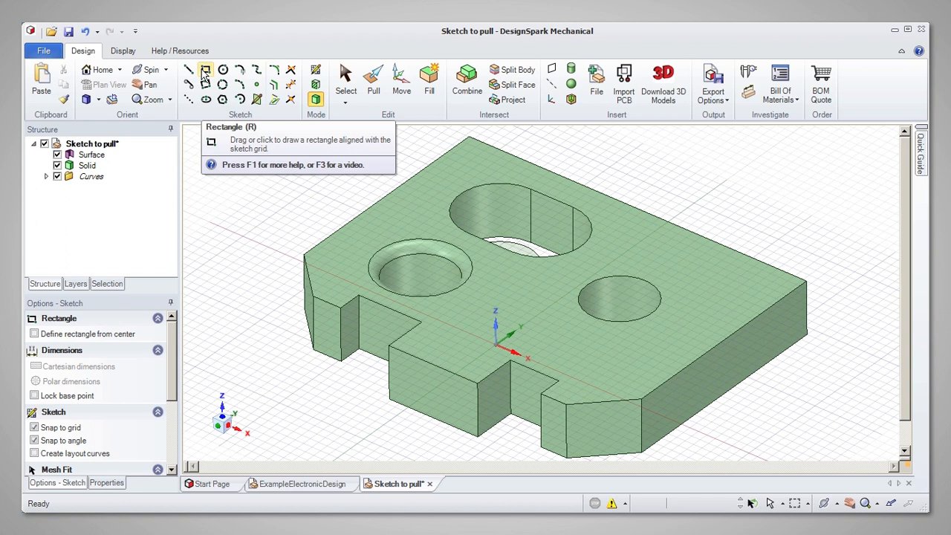
mouse_move(223, 84)
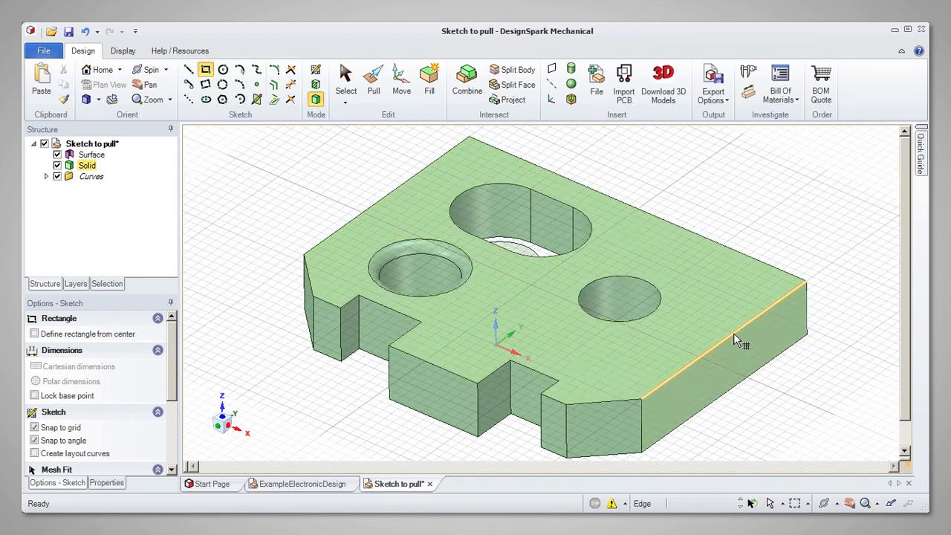
left_click(624, 431)
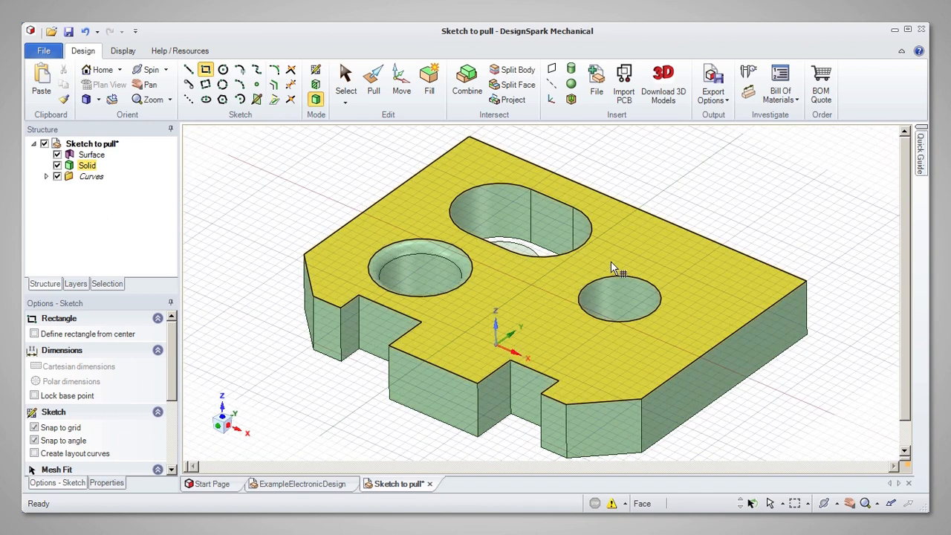
mouse_move(702, 289)
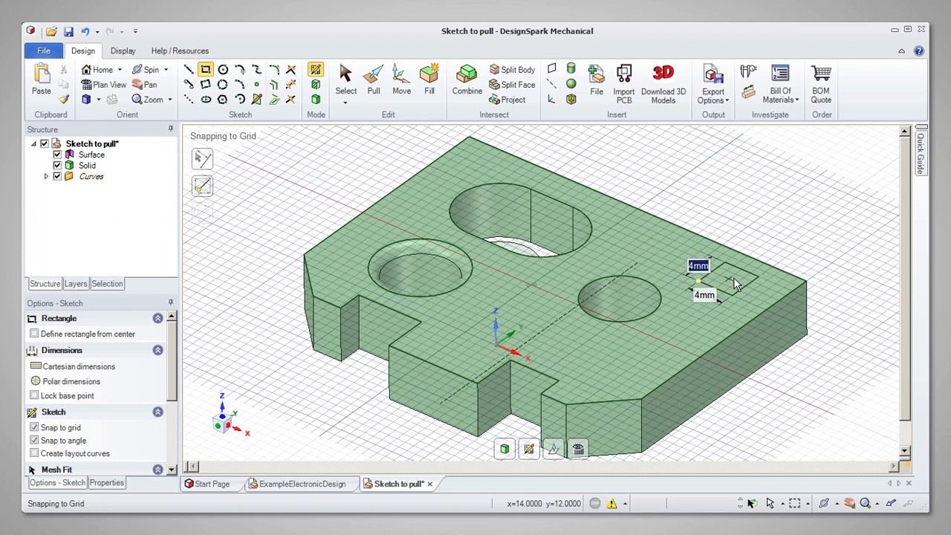
left_click(373, 78)
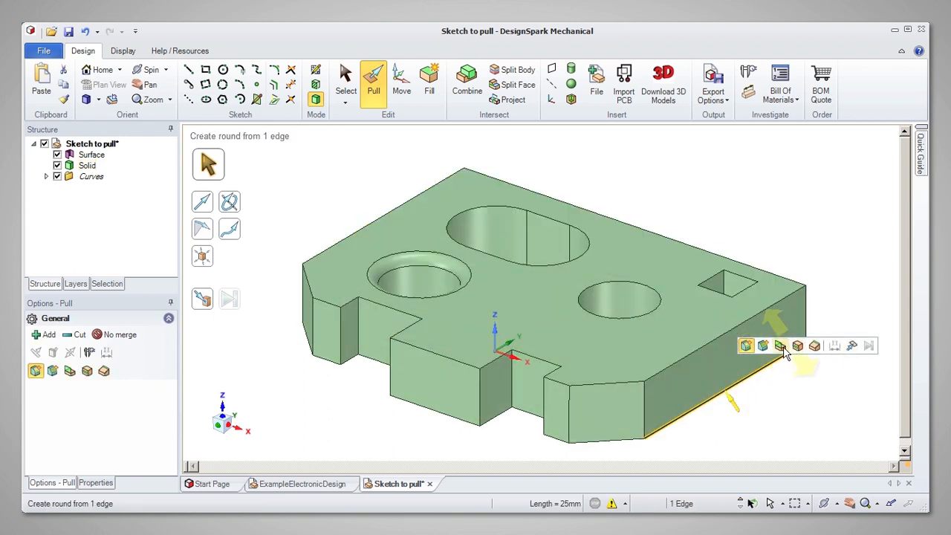
Extrude a flat surface out from the plate's lower right edge.
left_click(780, 345)
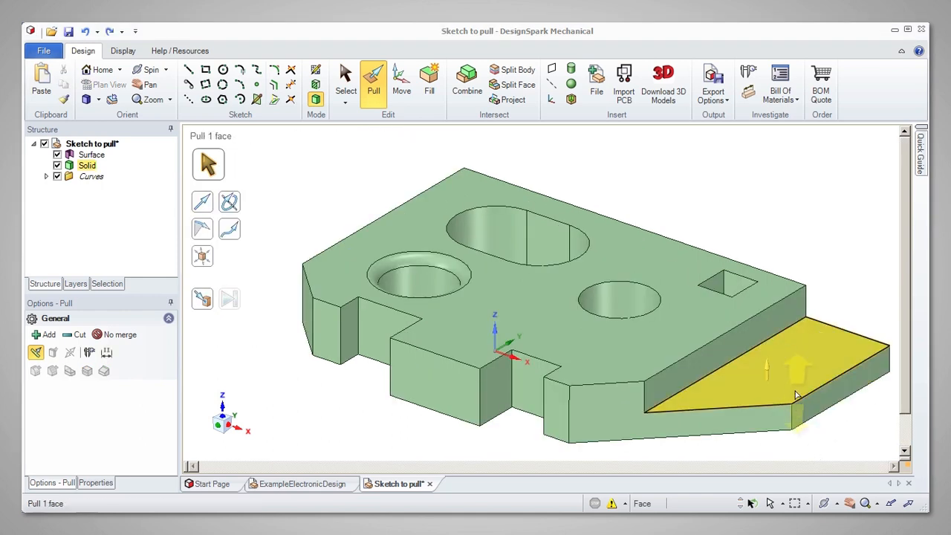
Pull the tab faces to thicken them and bring up Pull options.
left_click(780, 372)
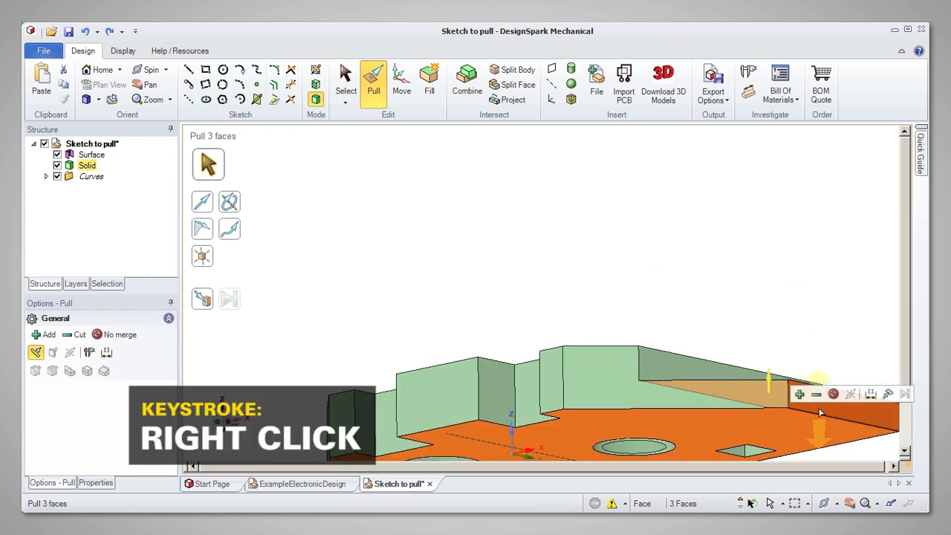
right_click(810, 405)
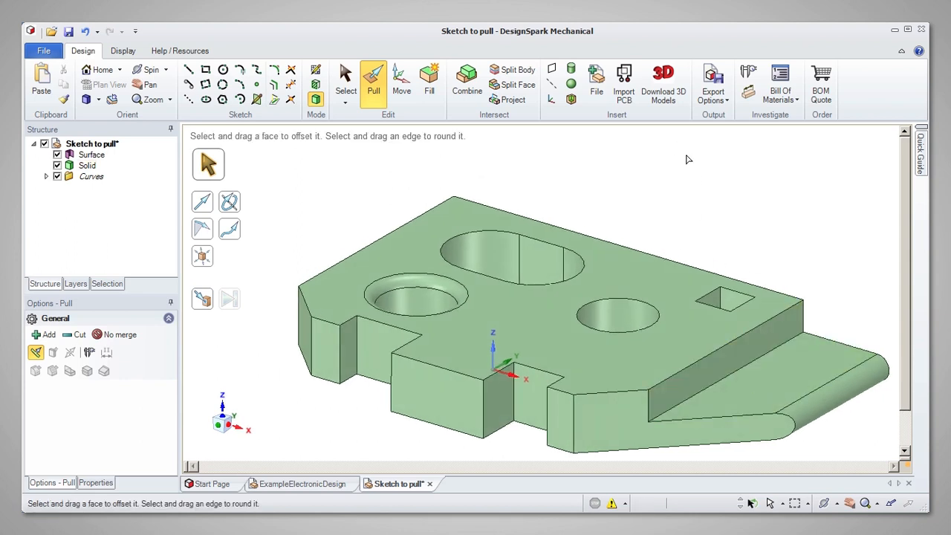
Select the top outer edge loop, drop two edges, and round with 1.5 mm radius.
double_click(609, 408)
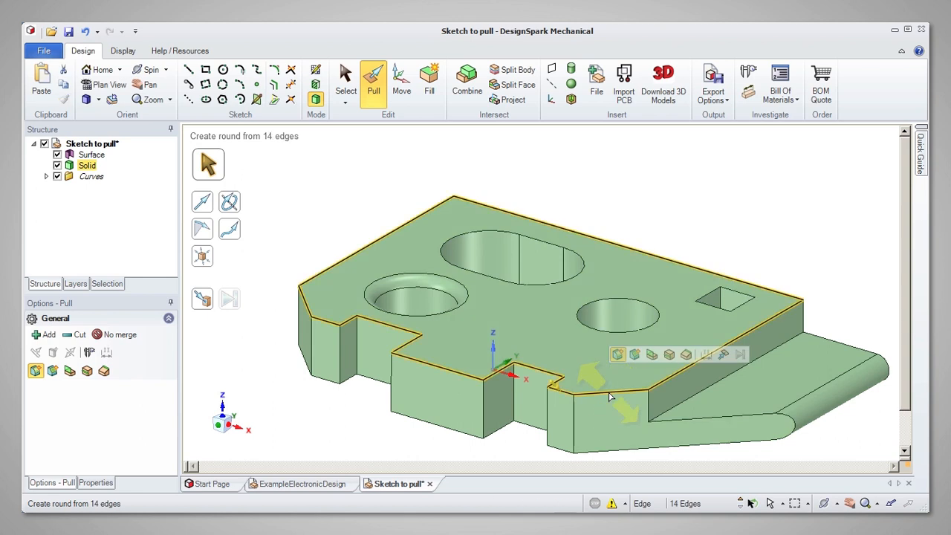
double_click(602, 392)
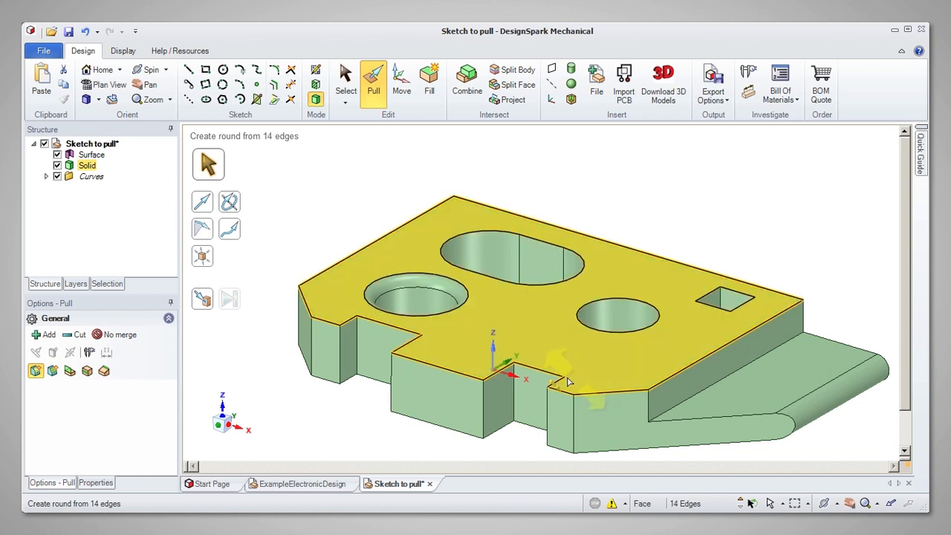
left_click(431, 345)
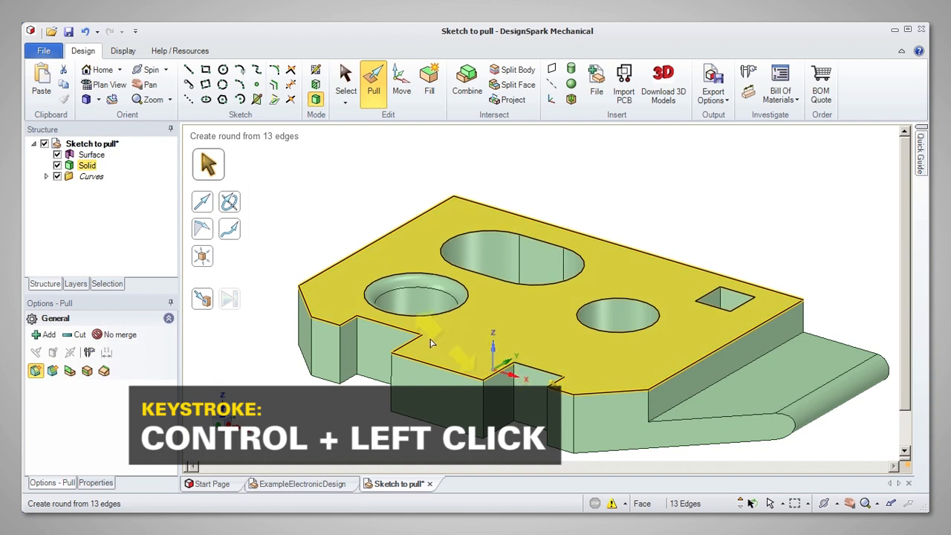
left_click(394, 327)
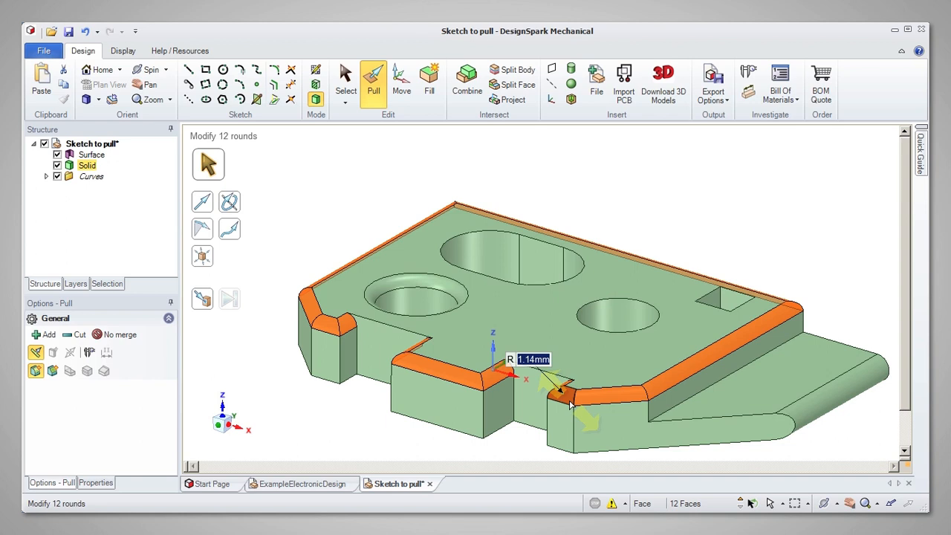
type("1.5")
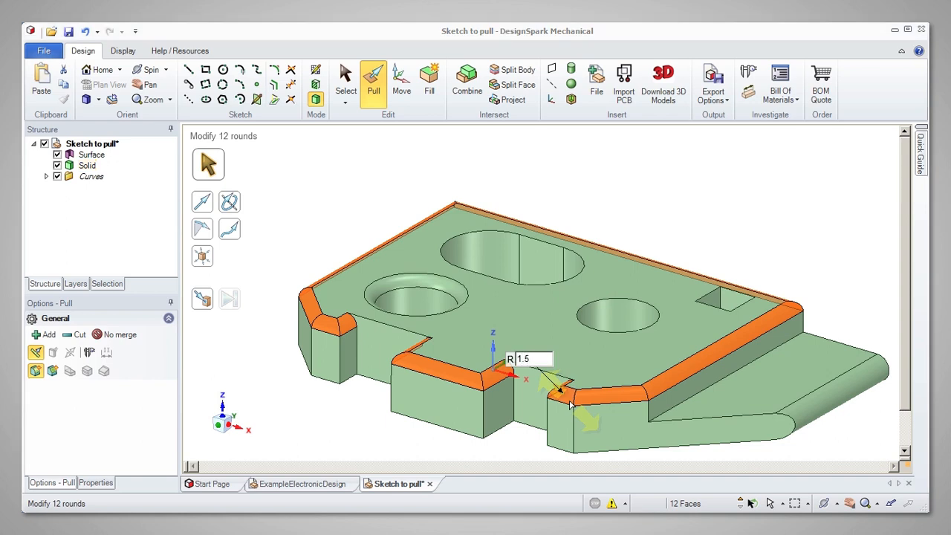